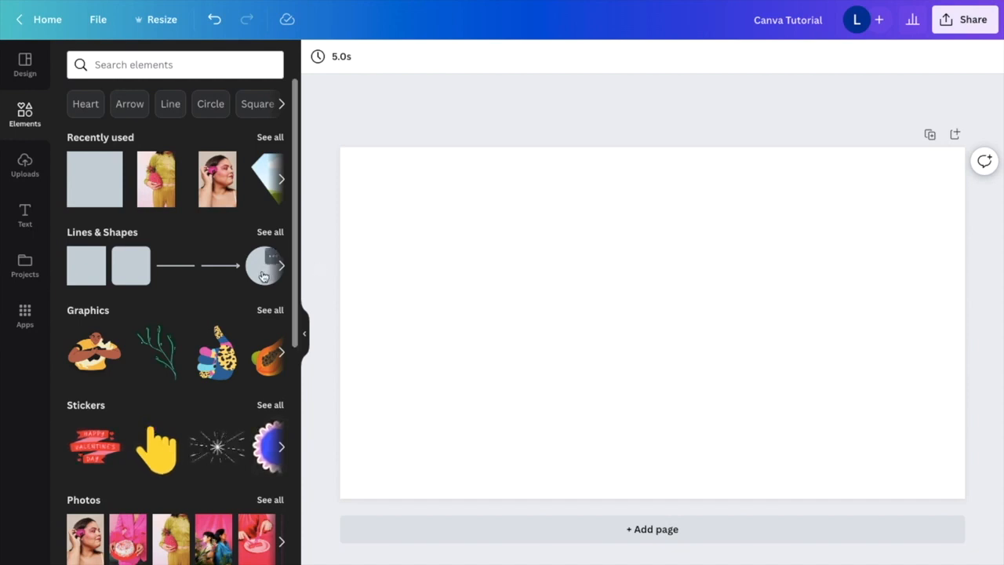
Place a circle from Lines & Shapes, enlarge it and snap it to the page centre
left_click(263, 265)
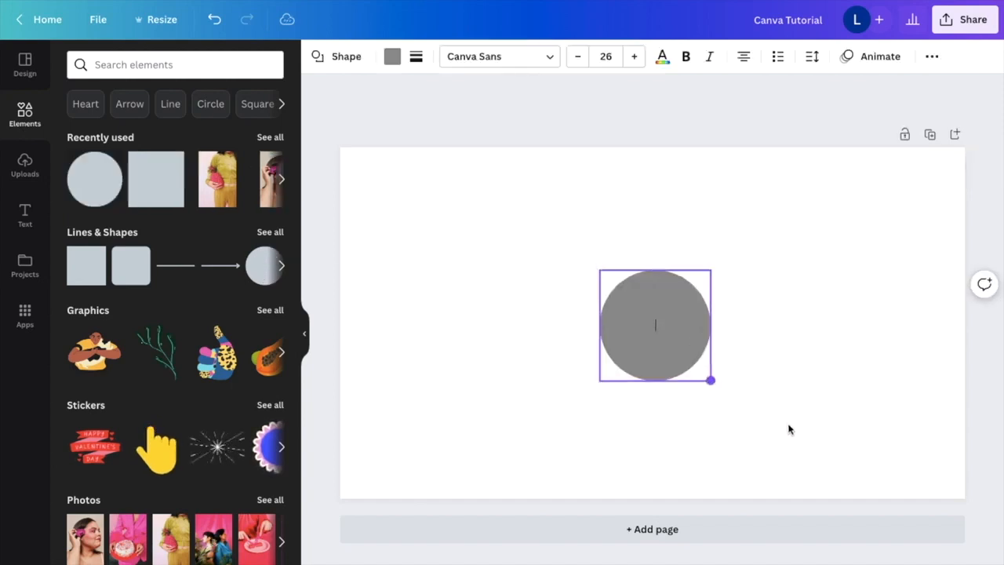
left_click_drag(709, 381, 765, 439)
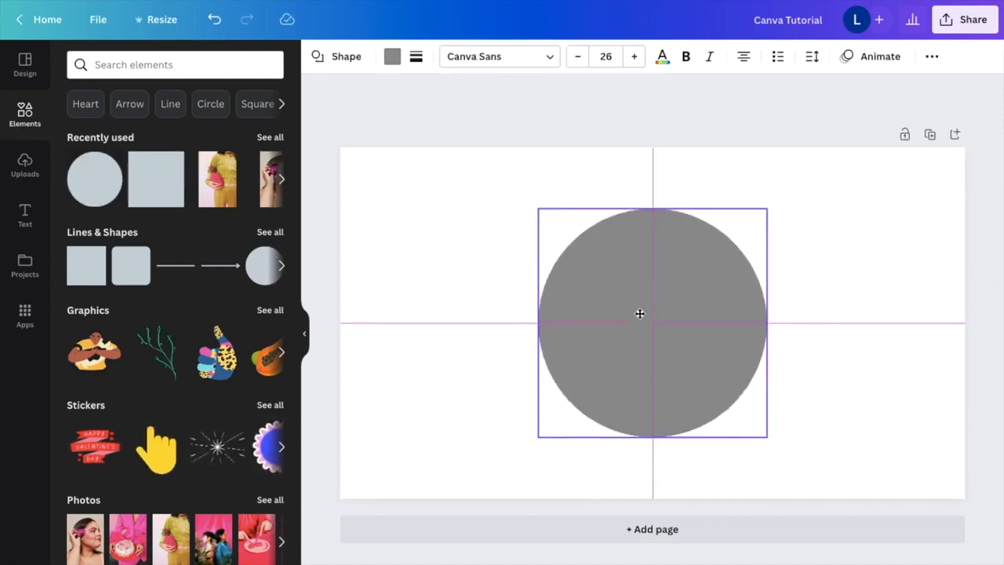
left_click(392, 57)
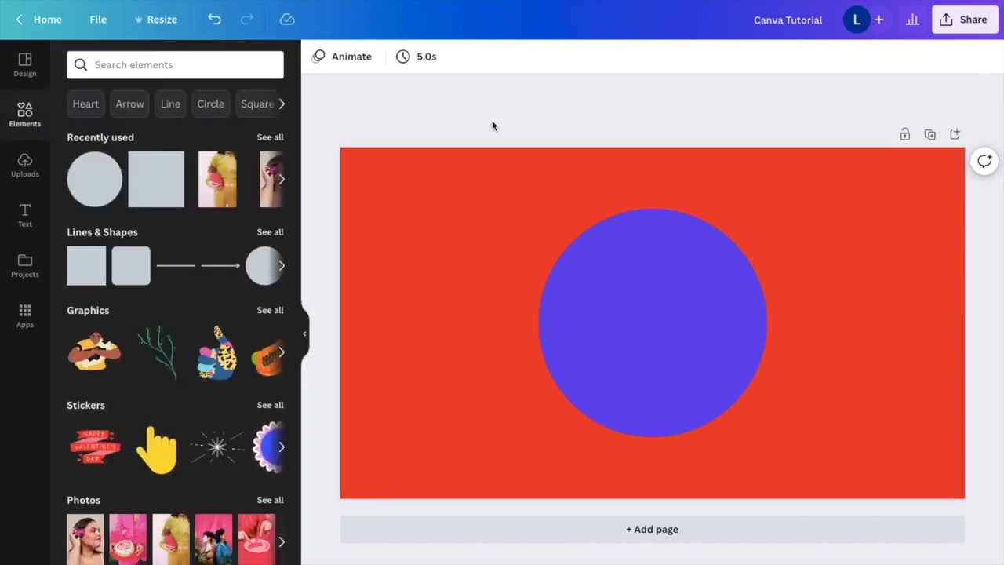
mouse_move(966, 6)
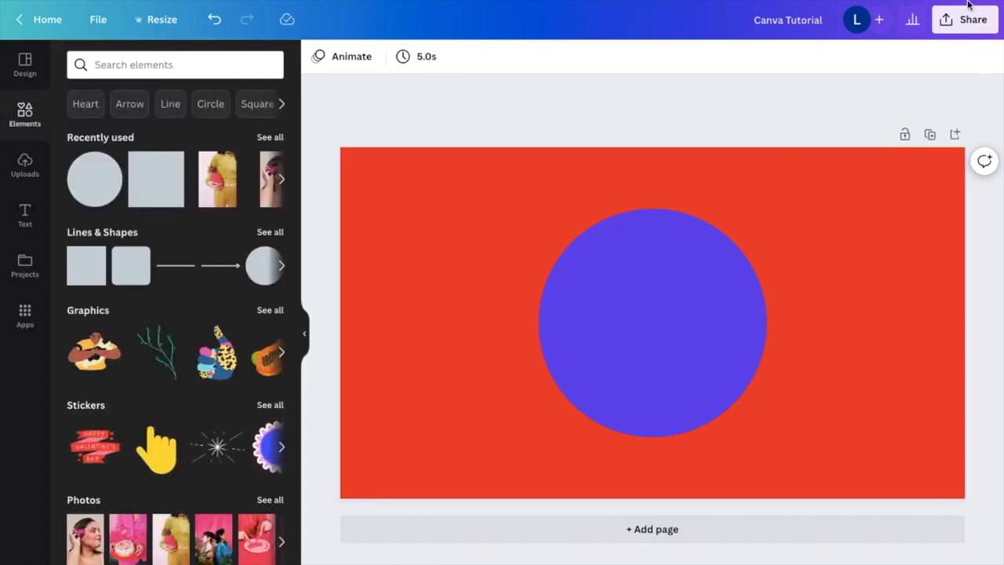
mouse_move(961, 25)
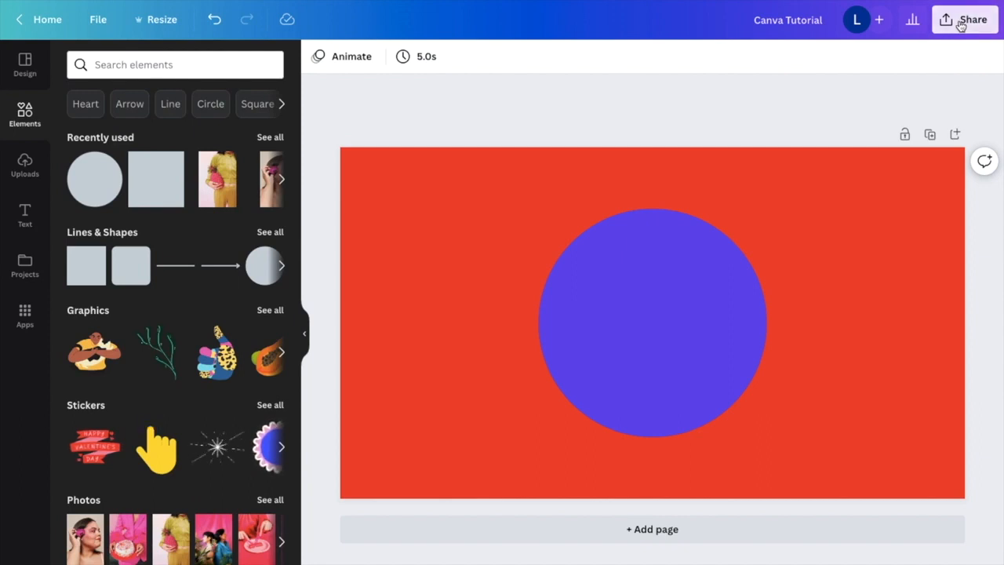
Bring up the Share this design panel from the top-right toolbar
left_click(963, 19)
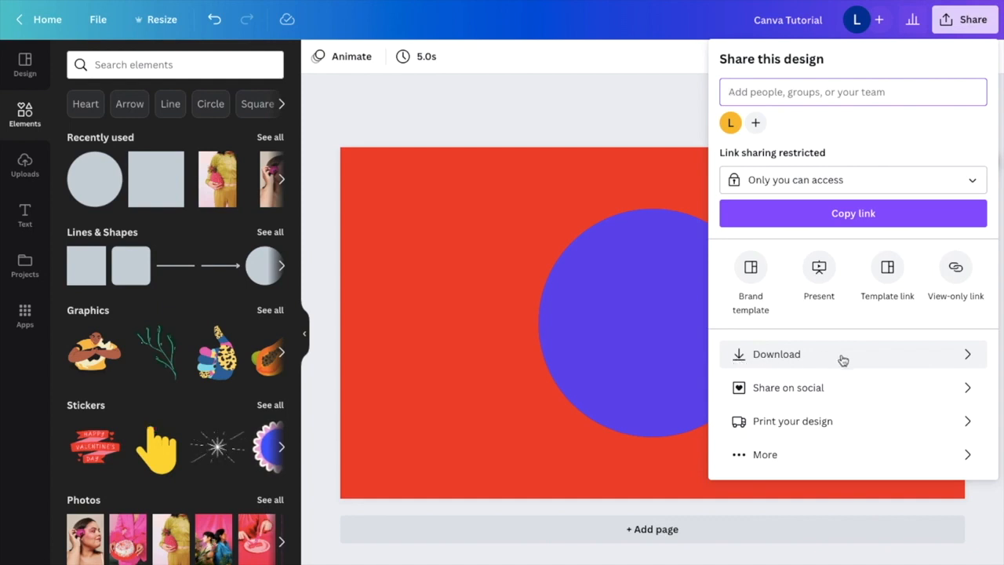
Go to the Download settings and expand the File type list (currently PNG)
left_click(778, 354)
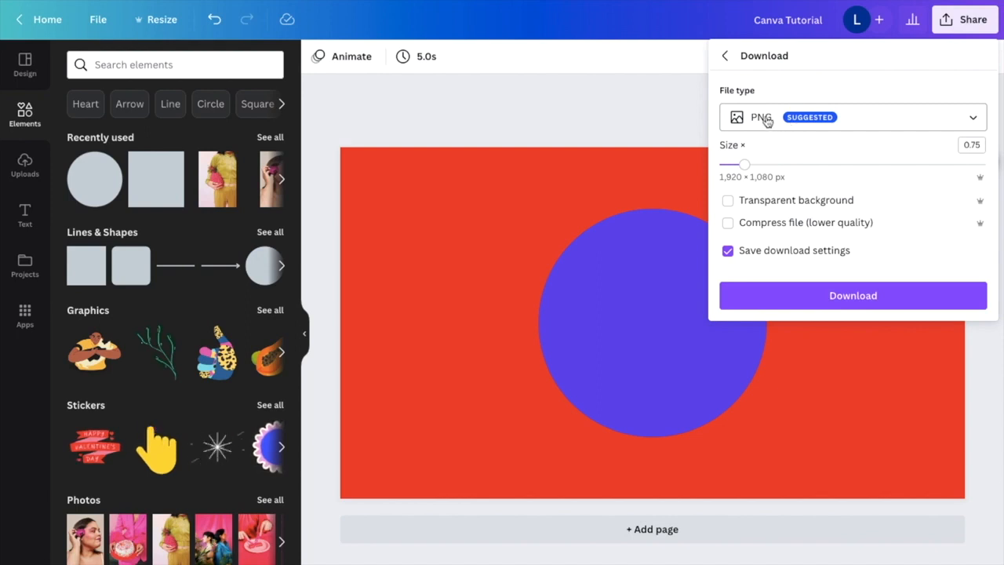
left_click(852, 116)
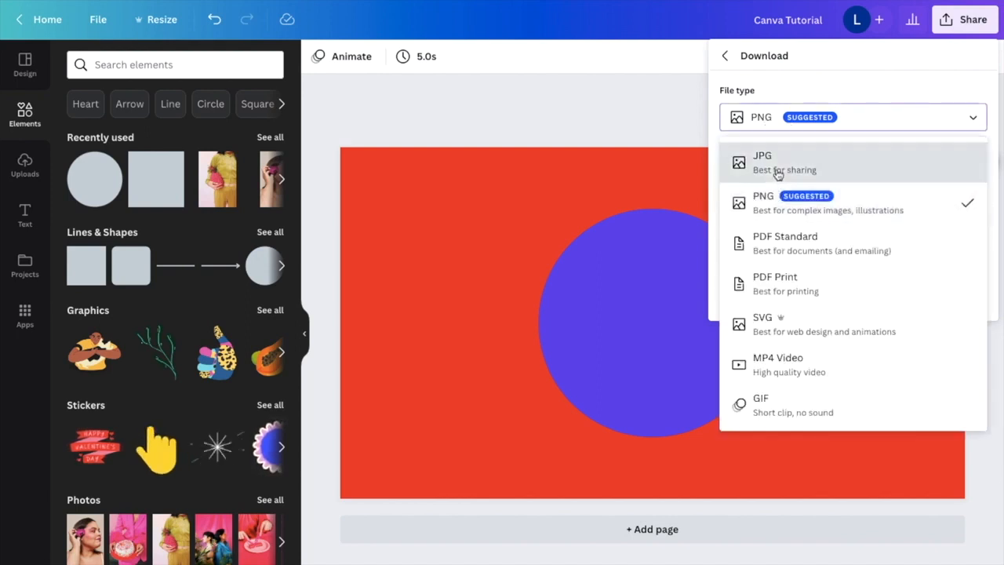
Choose JPG as the file type and push the Quality slider up to 100
left_click(762, 161)
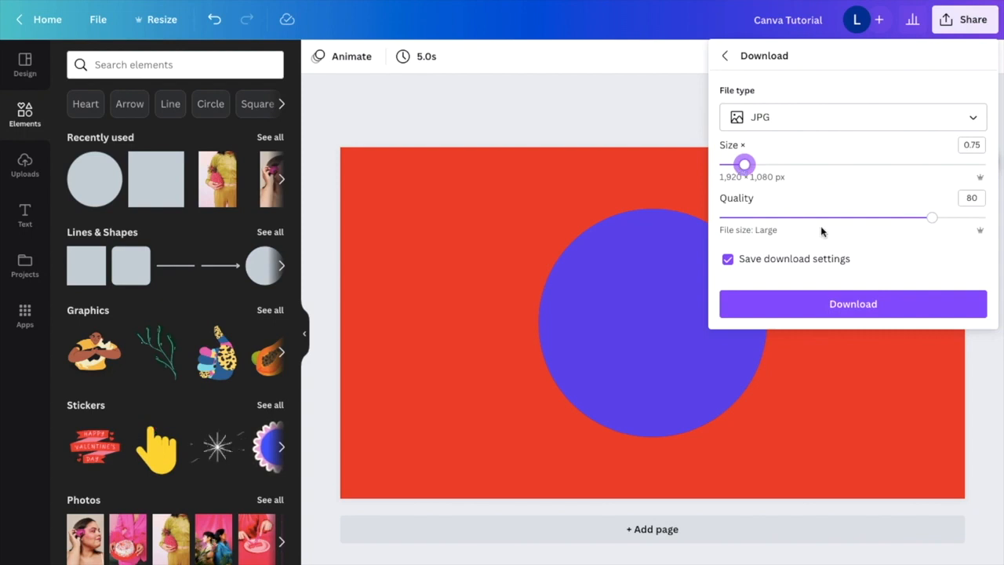
mouse_move(886, 226)
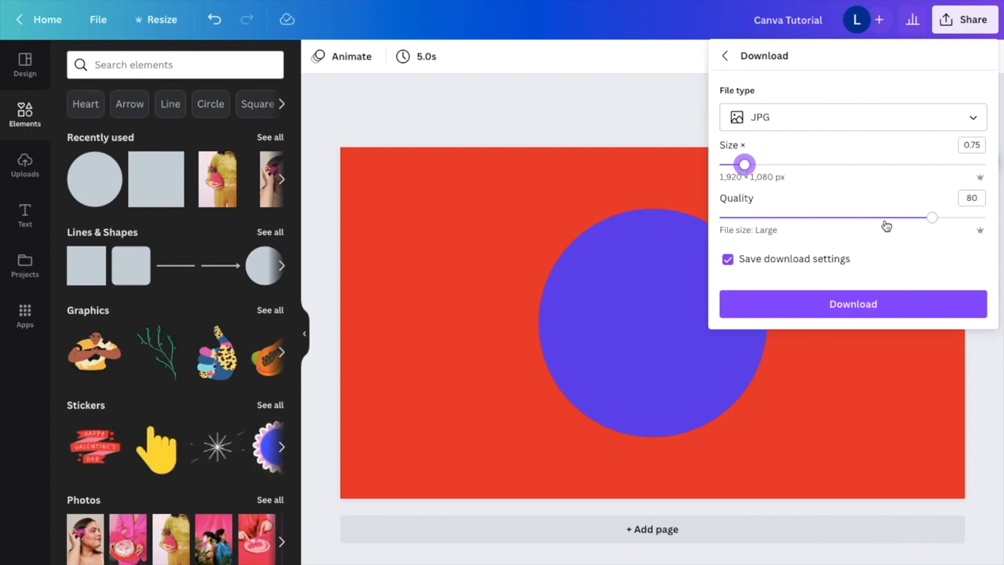
mouse_move(931, 219)
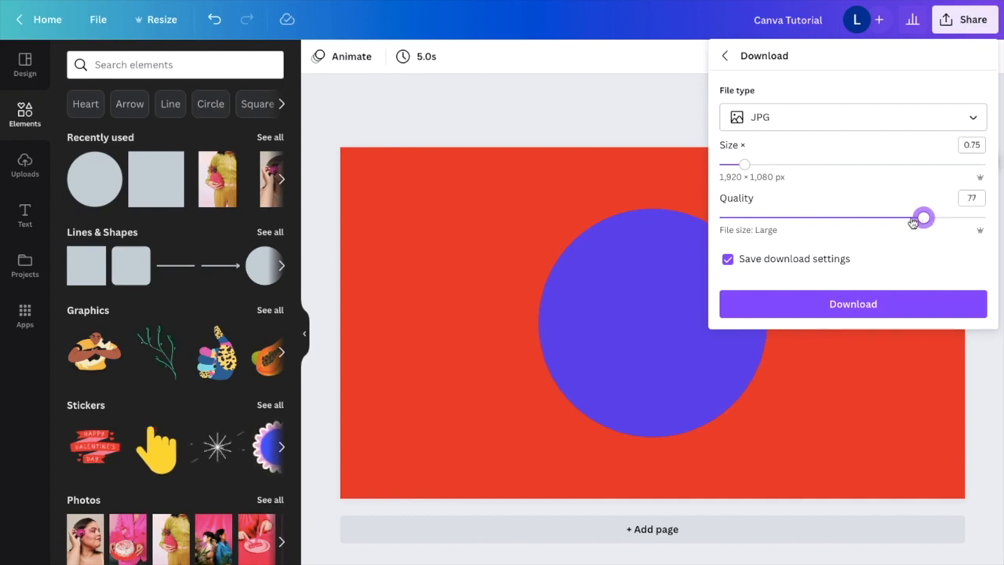
left_click_drag(922, 217, 750, 216)
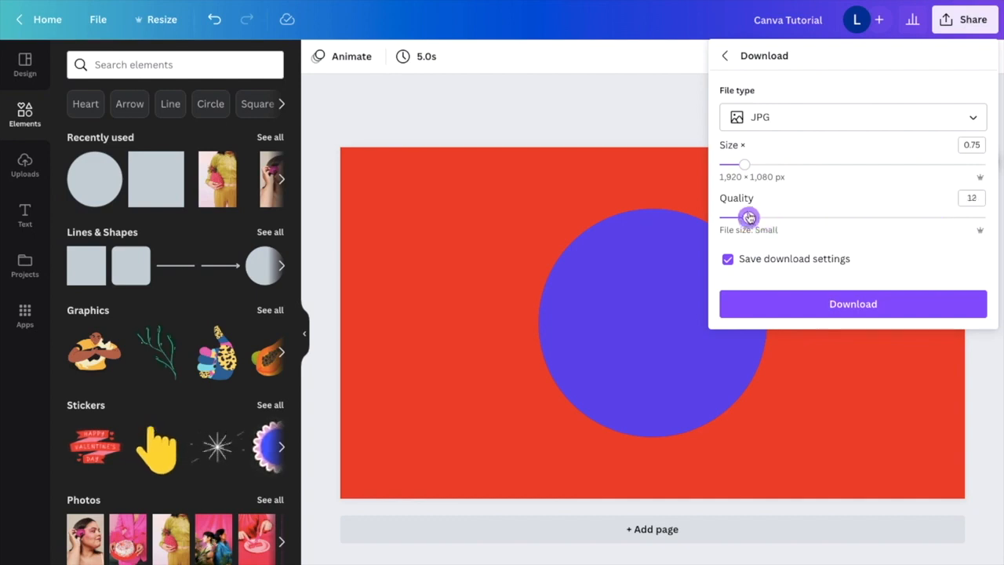
left_click_drag(750, 217, 972, 217)
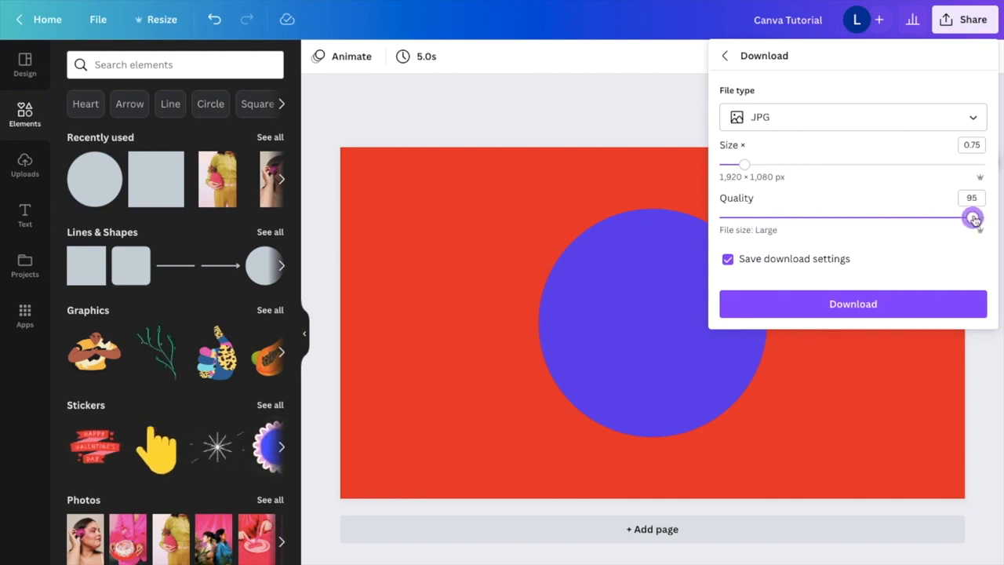
left_click_drag(973, 217, 985, 217)
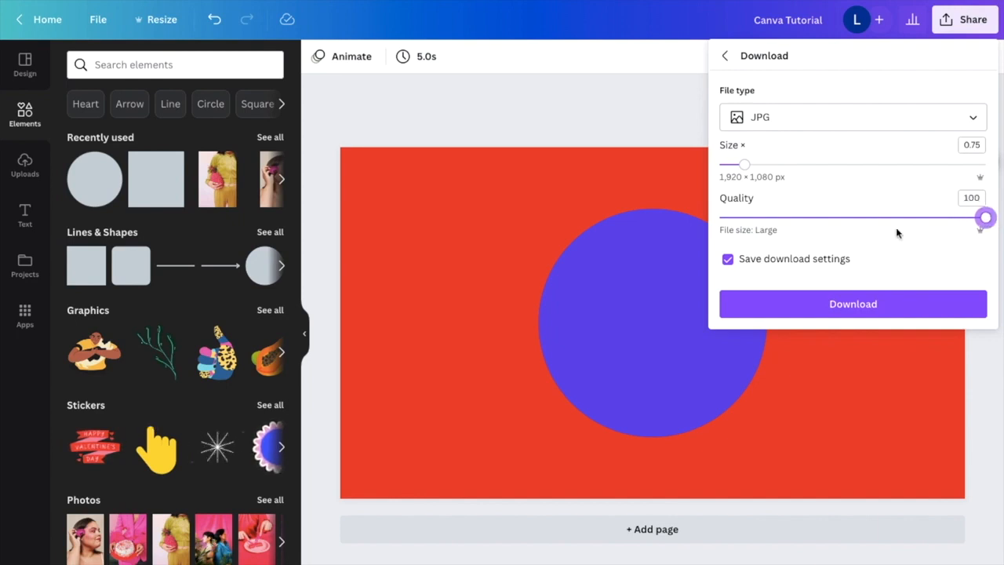
mouse_move(770, 234)
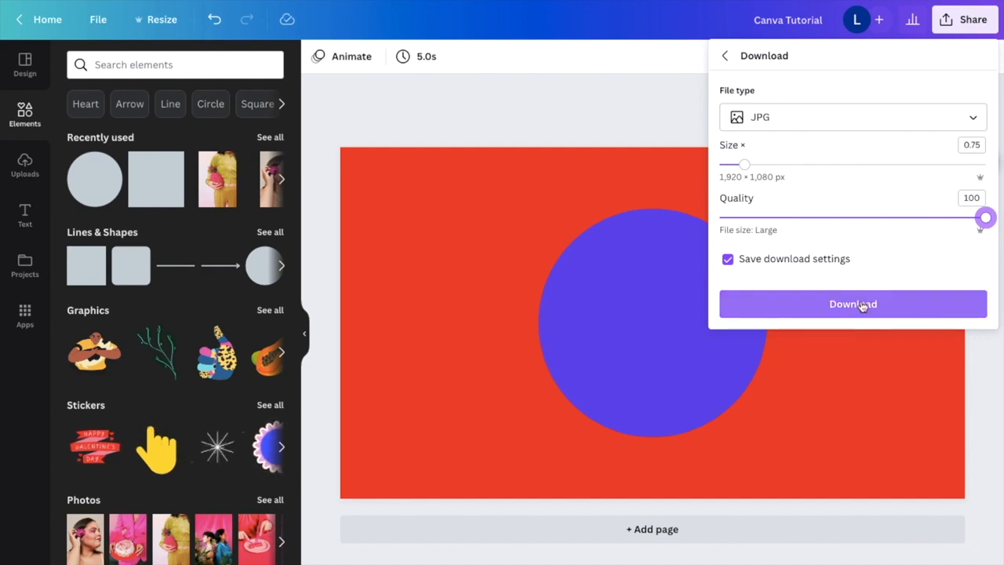
Start the JPG download of the circle design
left_click(853, 304)
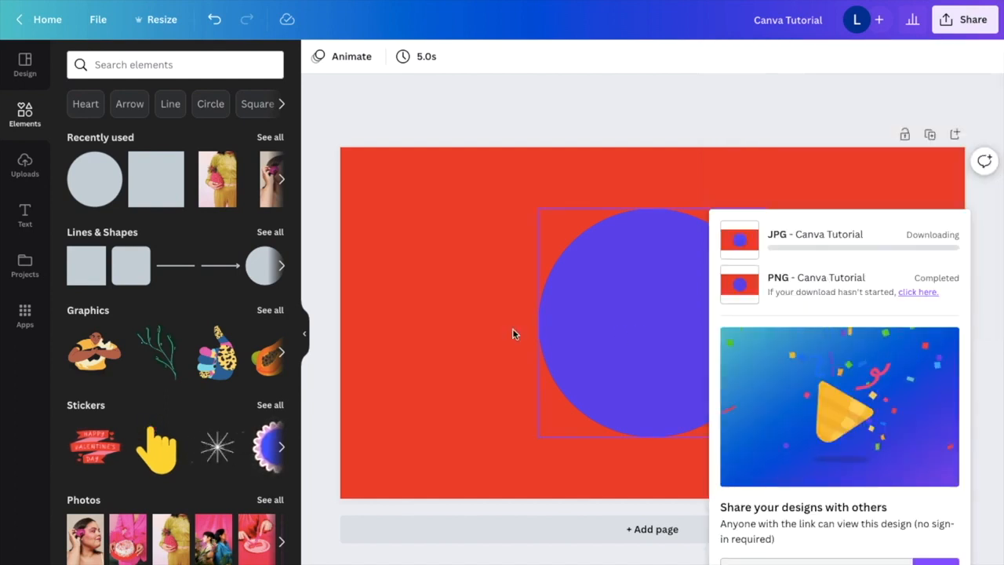